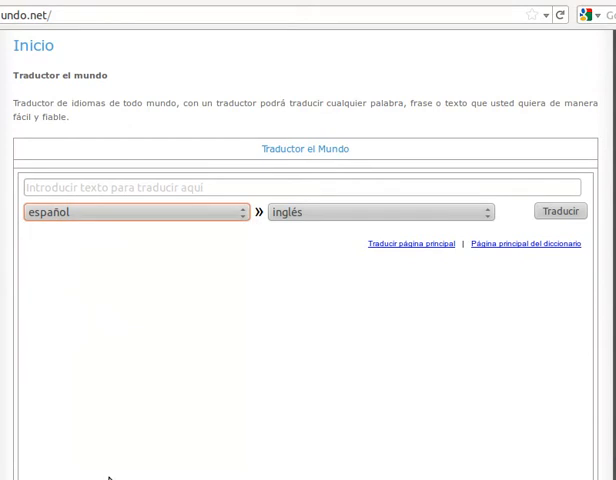
Enter 'Esto es un ejemplo de como utilizar el traductor' for español-to-inglés translation
left_click(378, 212)
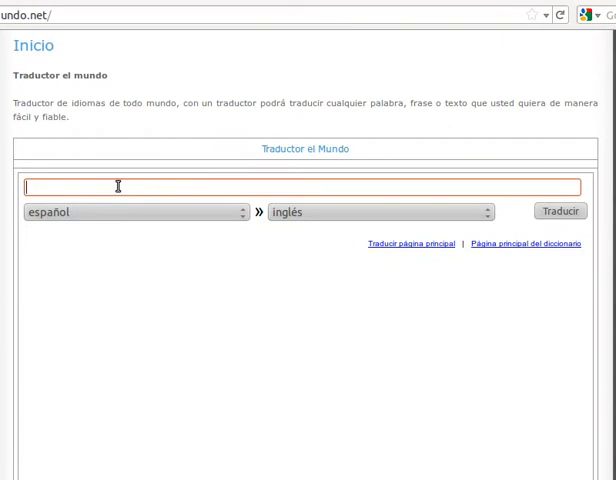
type("Esto es un e")
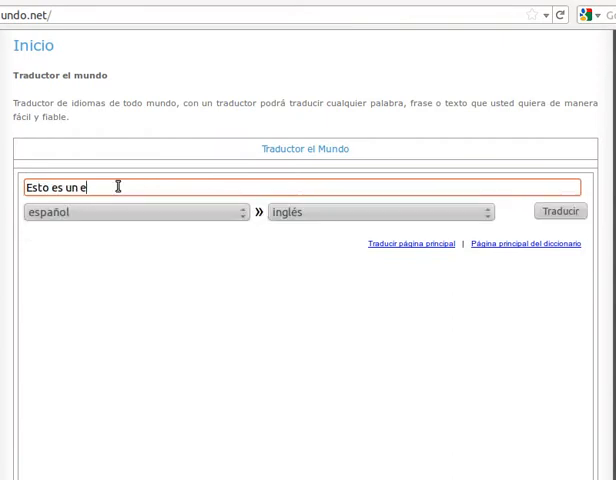
type("jemplo de")
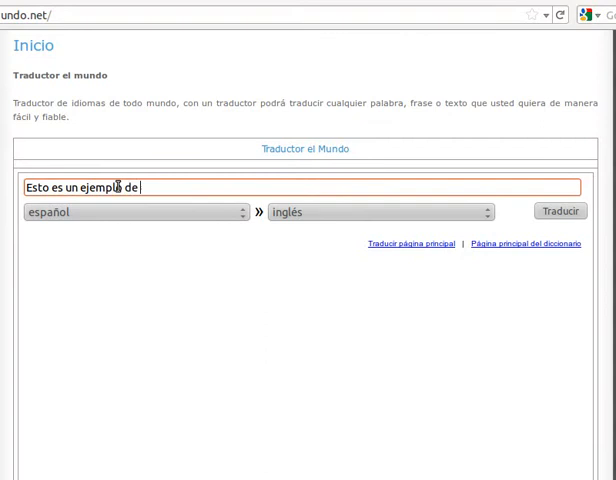
type("como utili")
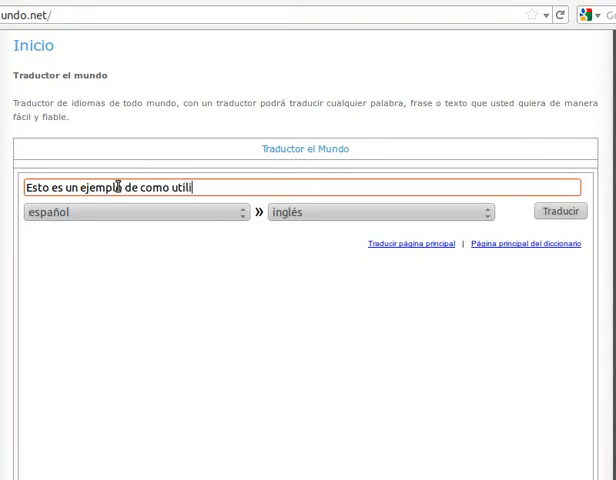
type("zar el tra")
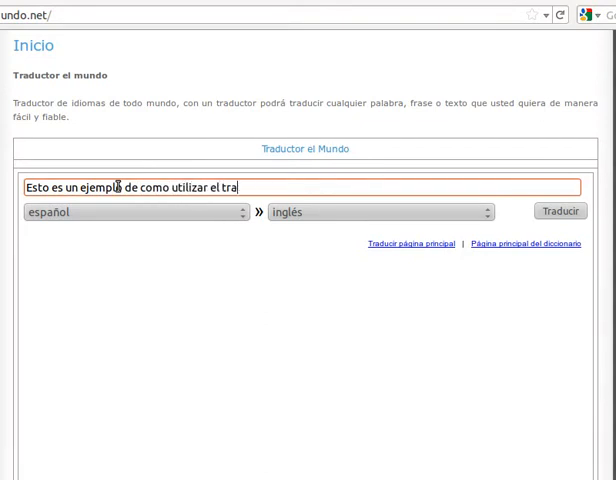
type("ductor")
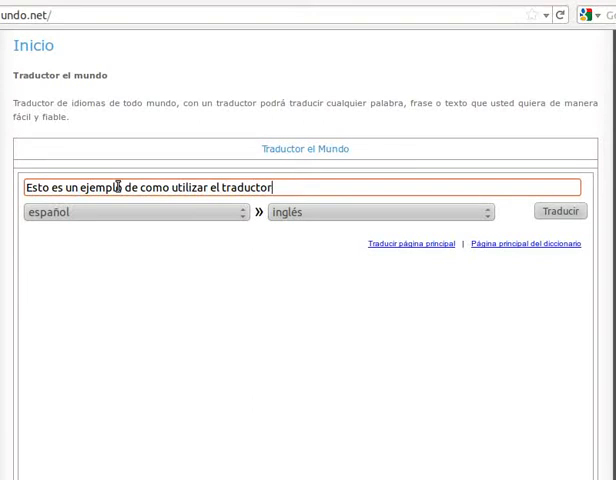
mouse_move(283, 188)
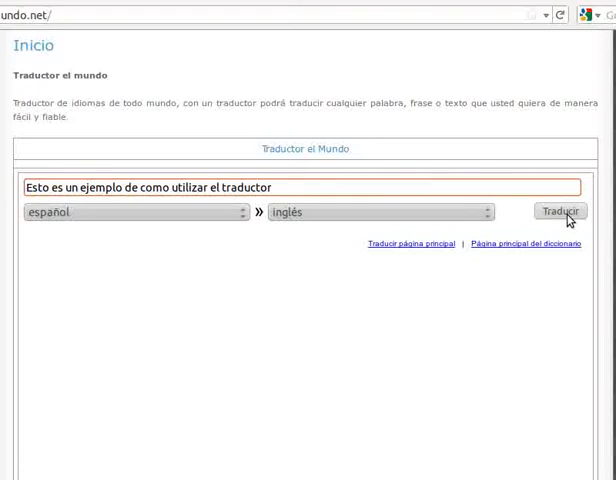
Translate the sentence, producing 'This is an example of how to use the translator'
left_click(559, 211)
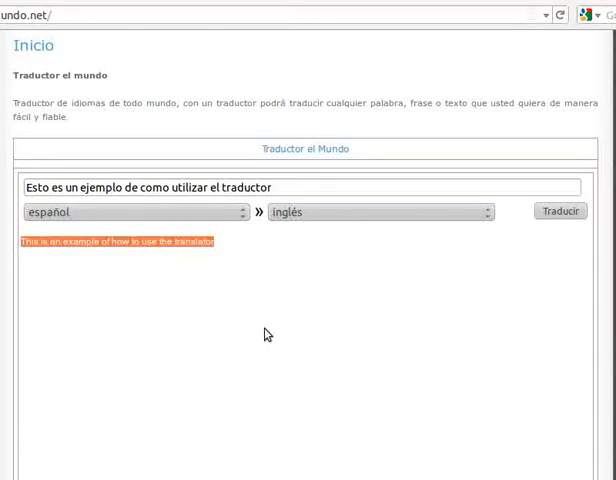
mouse_move(327, 334)
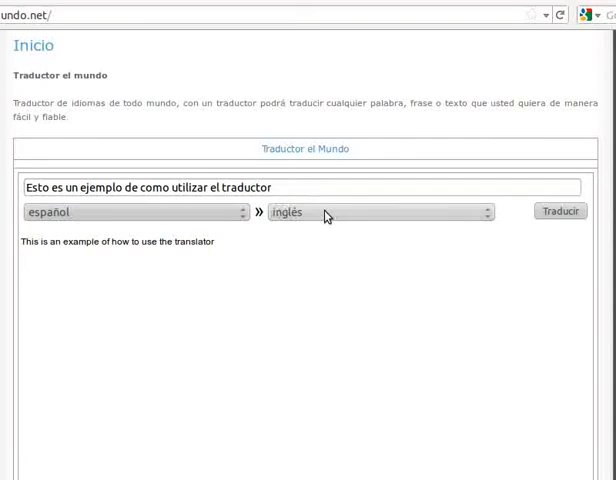
Switch the target language to holandés and translate, giving 'Dit is een voorbeeld van hoe de vertaler te gebruiken'
left_click(378, 212)
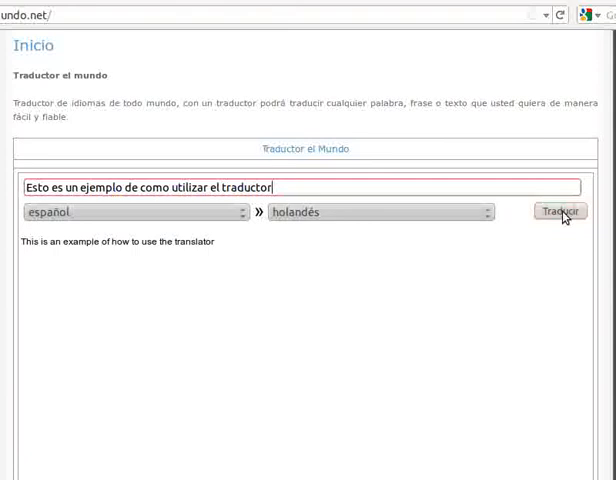
left_click(558, 211)
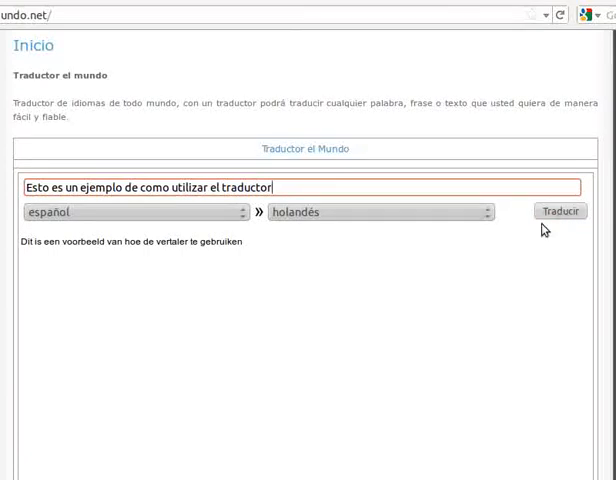
left_click(380, 212)
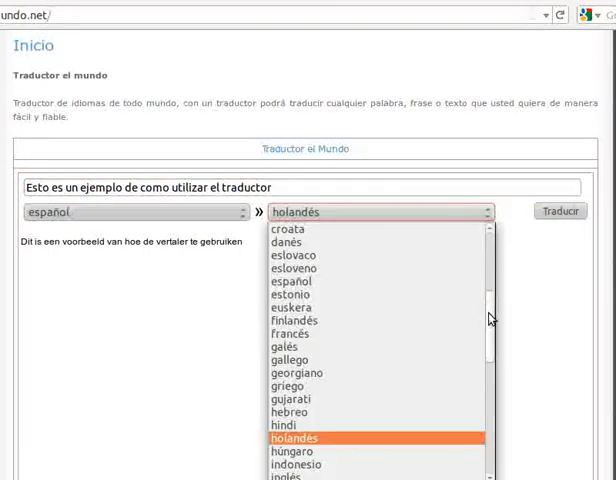
Choose portugués as target and translate, giving 'Este é um exemplo de como usar o tradutor'
scroll("down", 3)
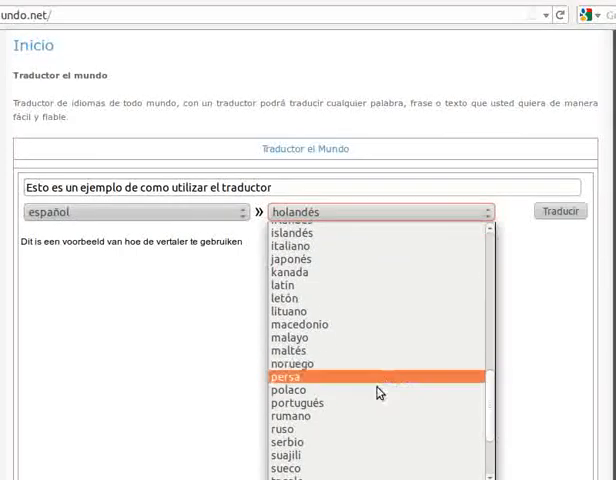
left_click(295, 402)
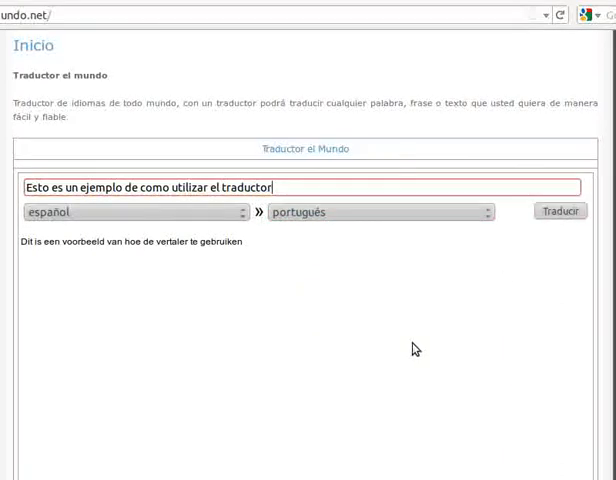
left_click(559, 211)
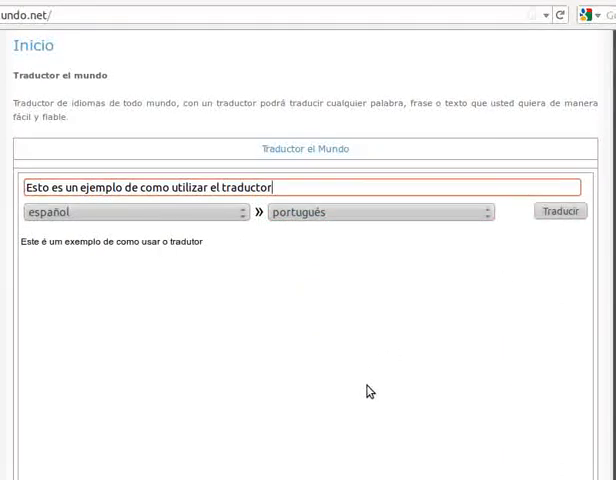